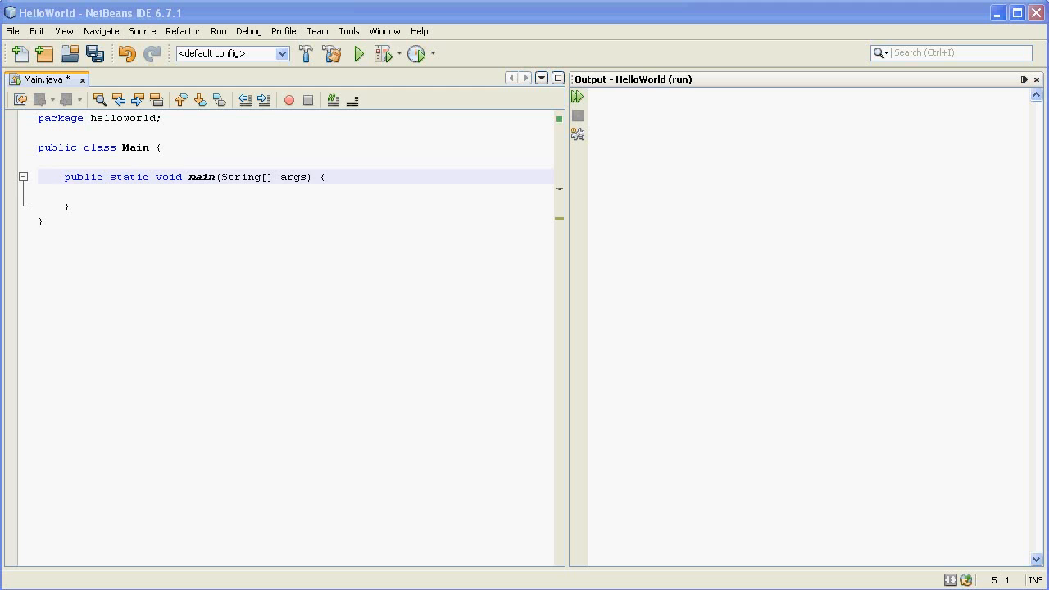
{"action": "mouse_move", "coordinate": [469, 152]}
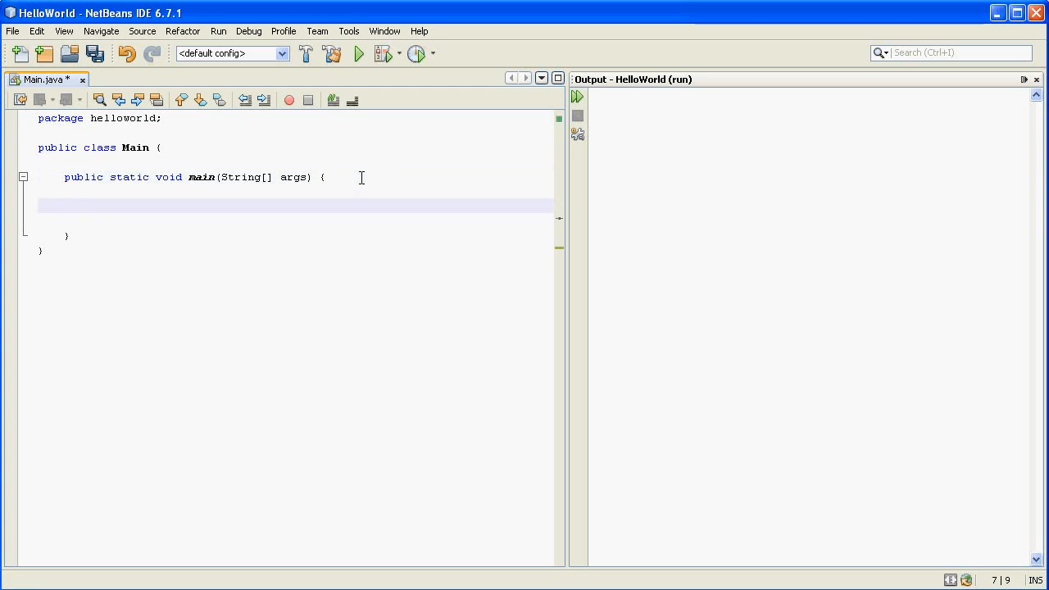
- Write the line comment // Hello, I'm a comment in main, then start a /* block comment below it
{"action": "type", "text": "//"}
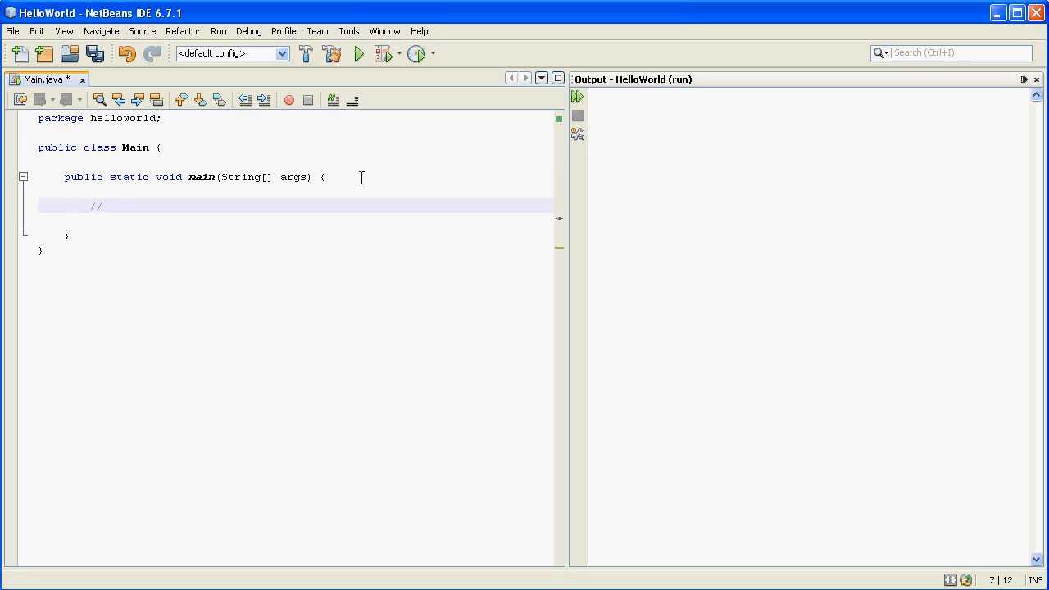
{"action": "type", "text": "H"}
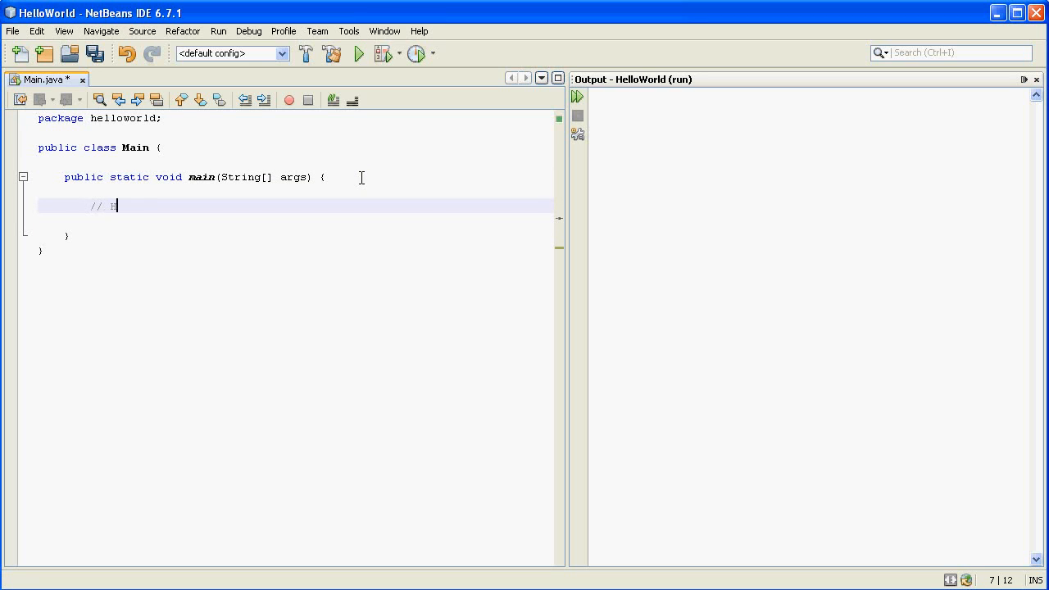
{"action": "type", "text": "ello, I'm a comment"}
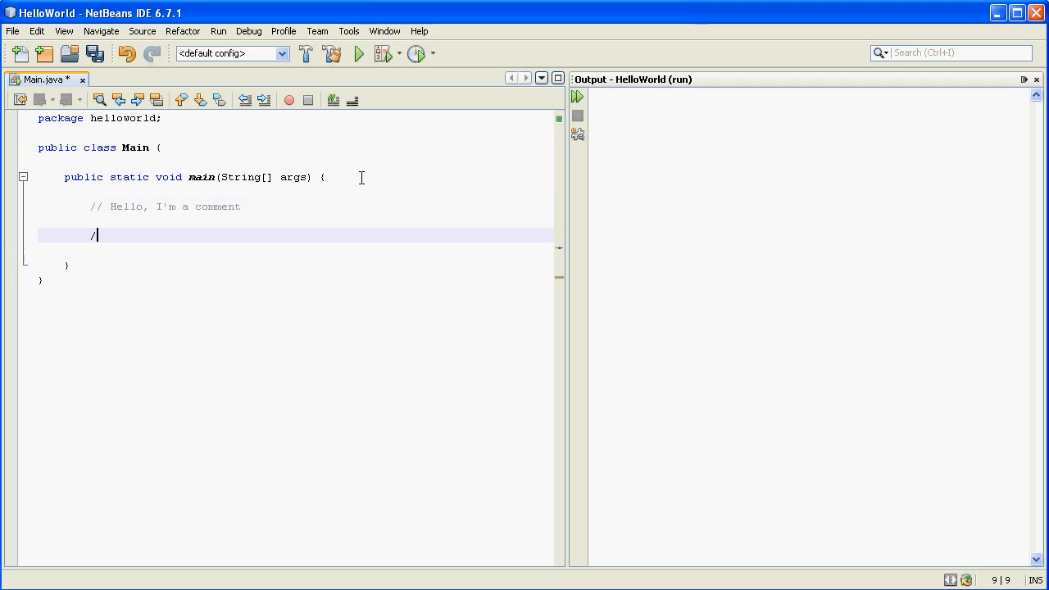
{"action": "type", "text": "/"}
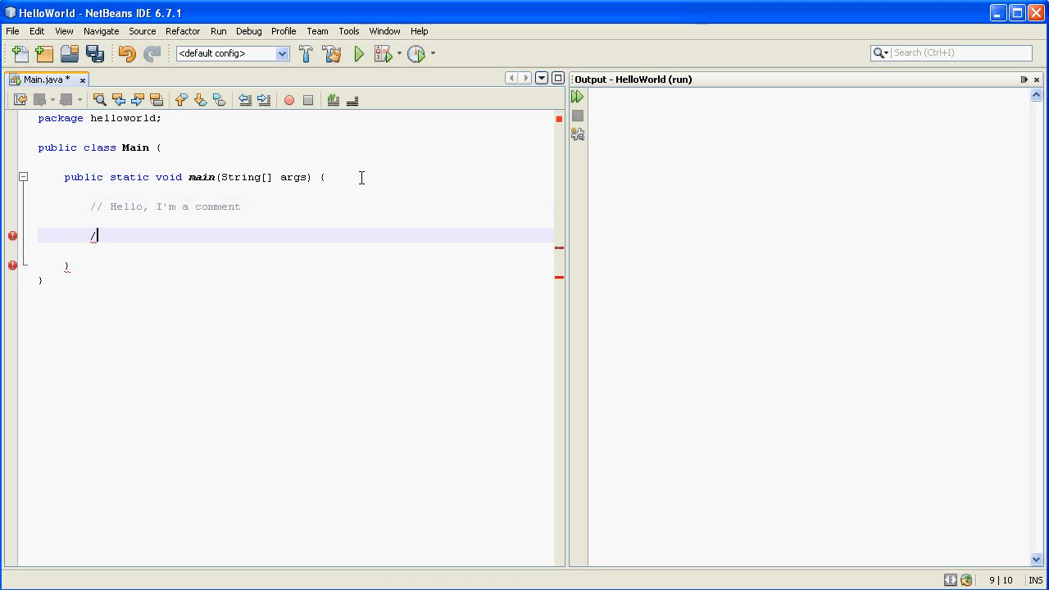
{"action": "type", "text": "*"}
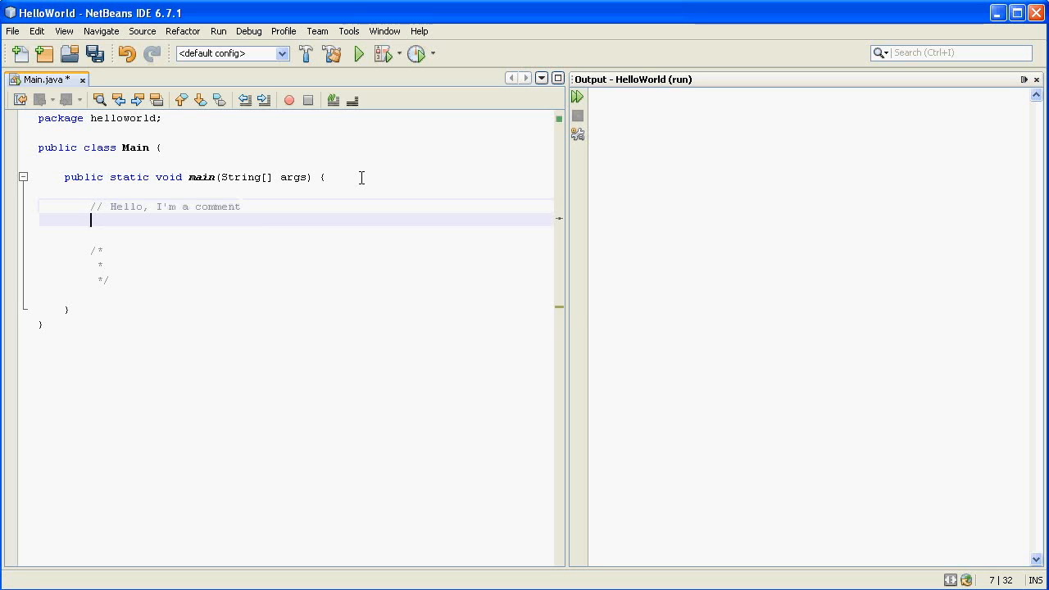
- Add System.out.println("I'm below the first comment"); under the line comment and run the project
{"action": "key", "text": "Enter"}
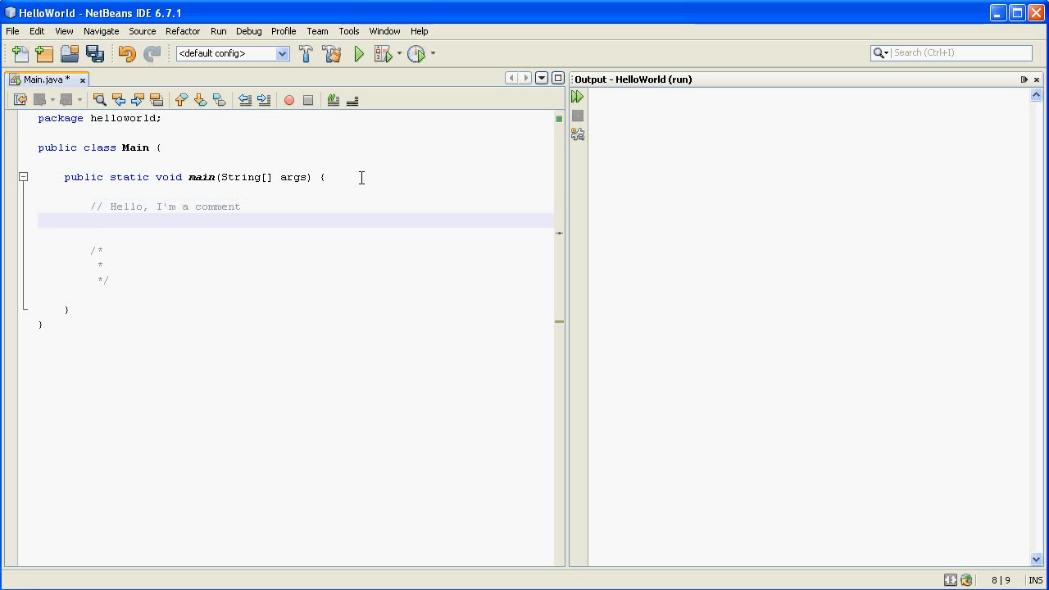
{"action": "type", "text": "System.o"}
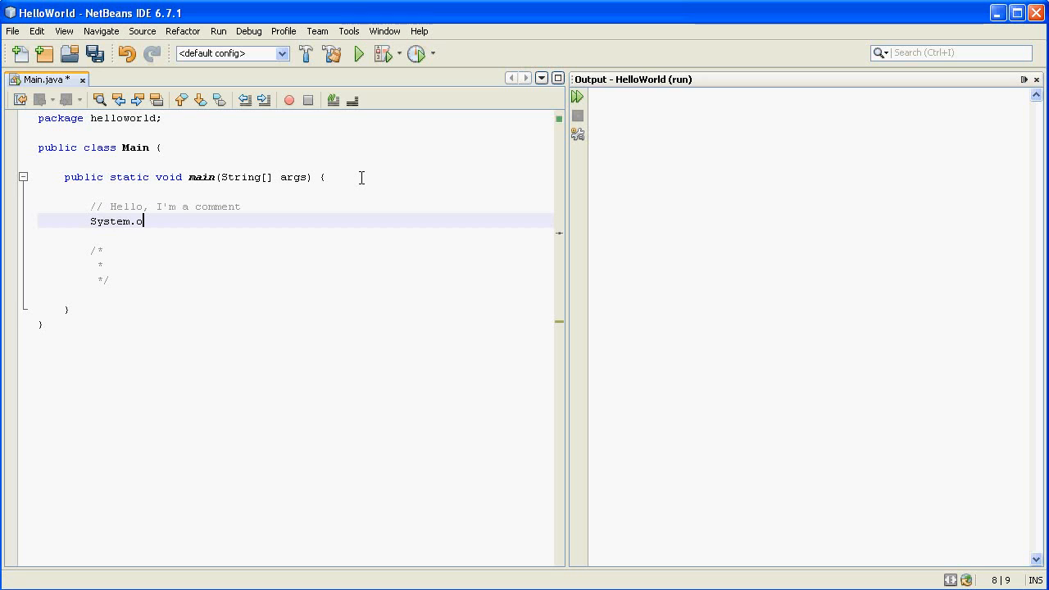
{"action": "type", "text": "ut.println( \"hell"}
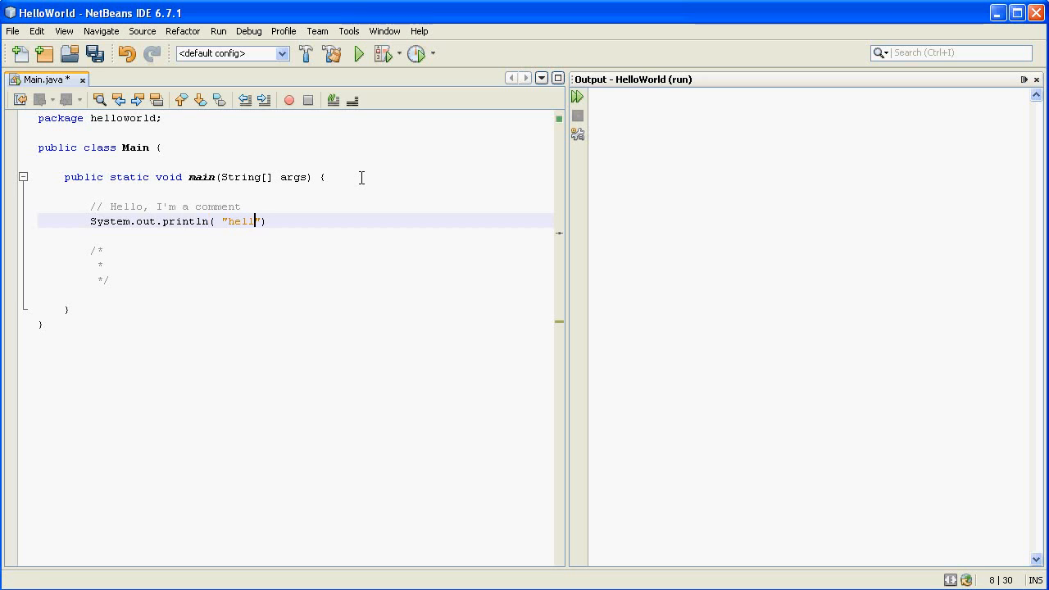
{"action": "type", "text": "o"}
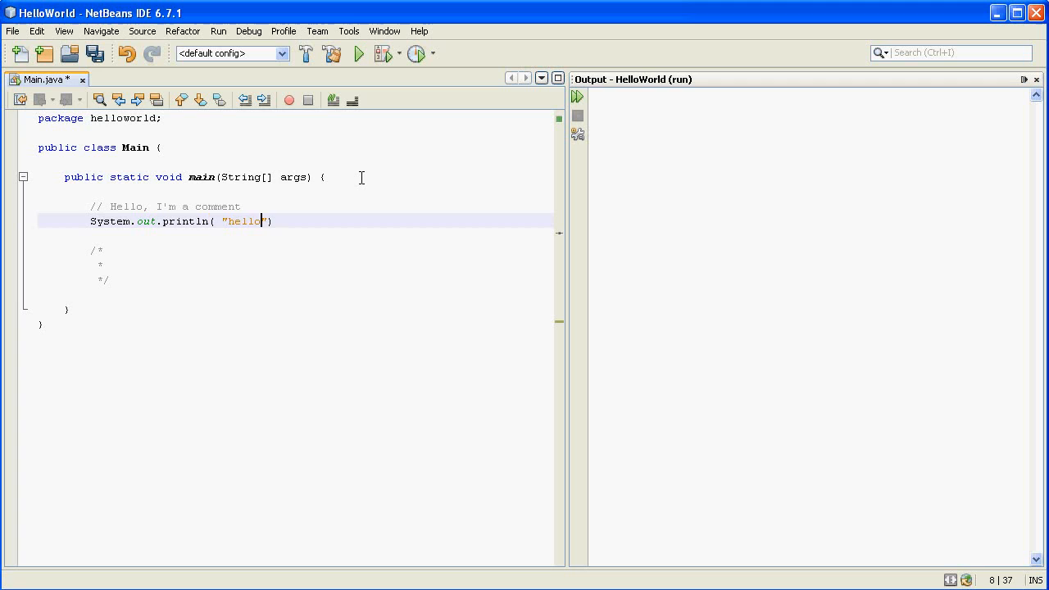
{"action": "type", "text": "I'm below the first comment"}
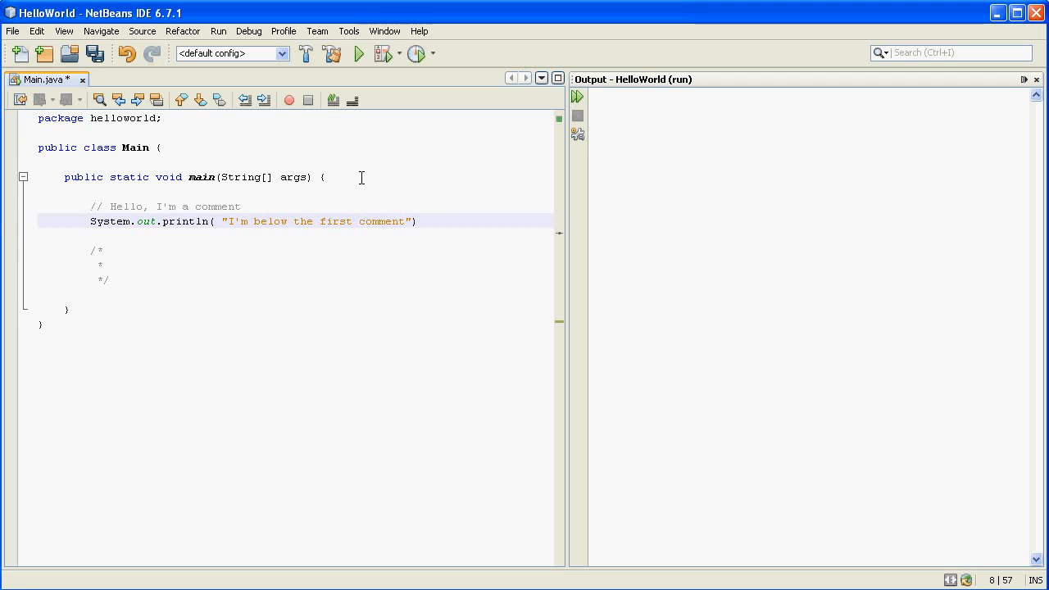
{"action": "type", "text": ");"}
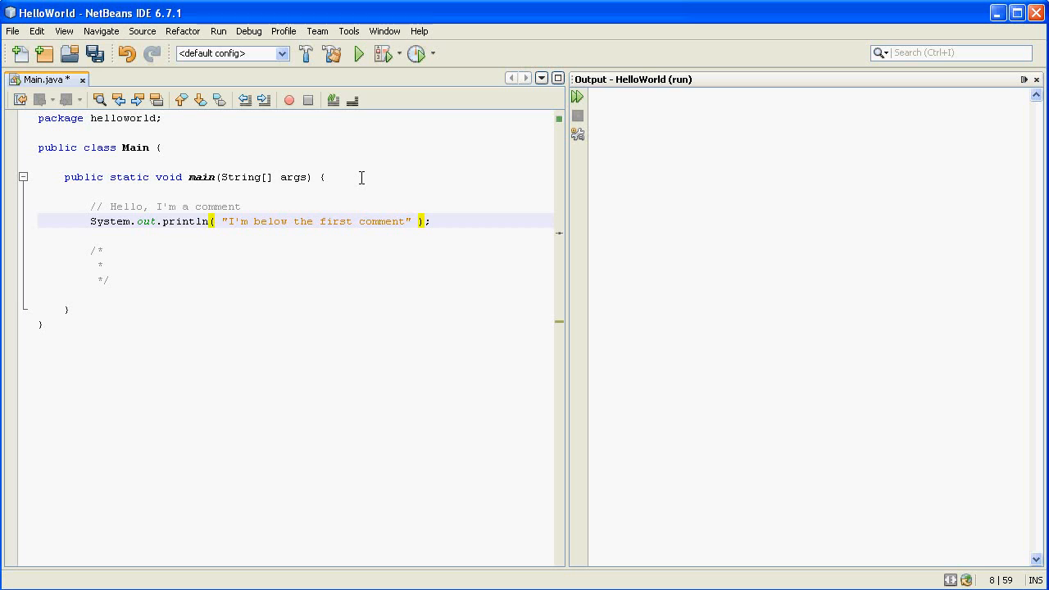
{"action": "left_click", "coordinate": [358, 53]}
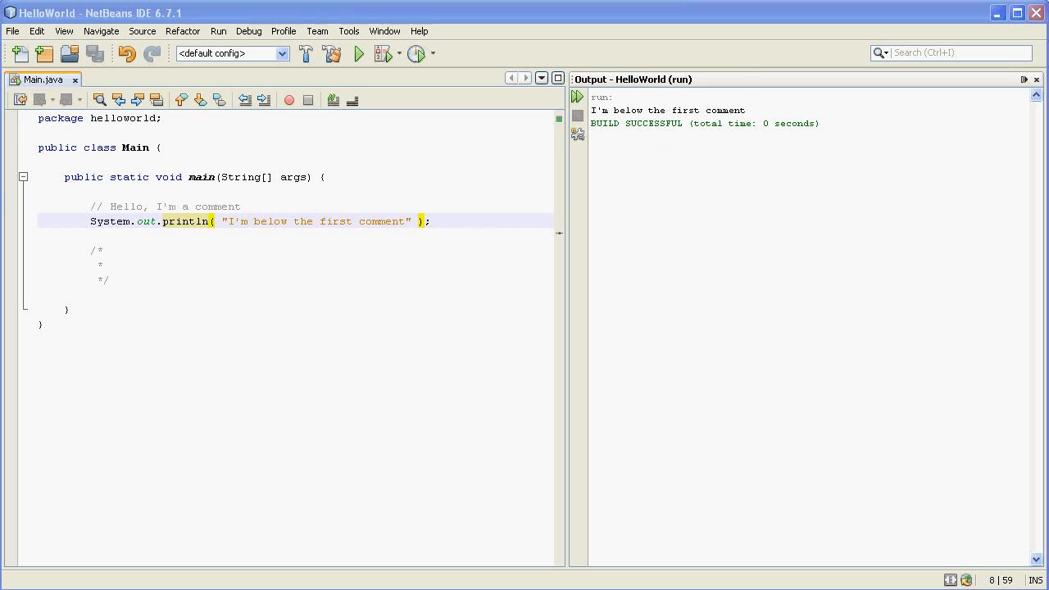
- Return the cursor to the empty block comment beneath the println statement
{"action": "left_click", "coordinate": [111, 264]}
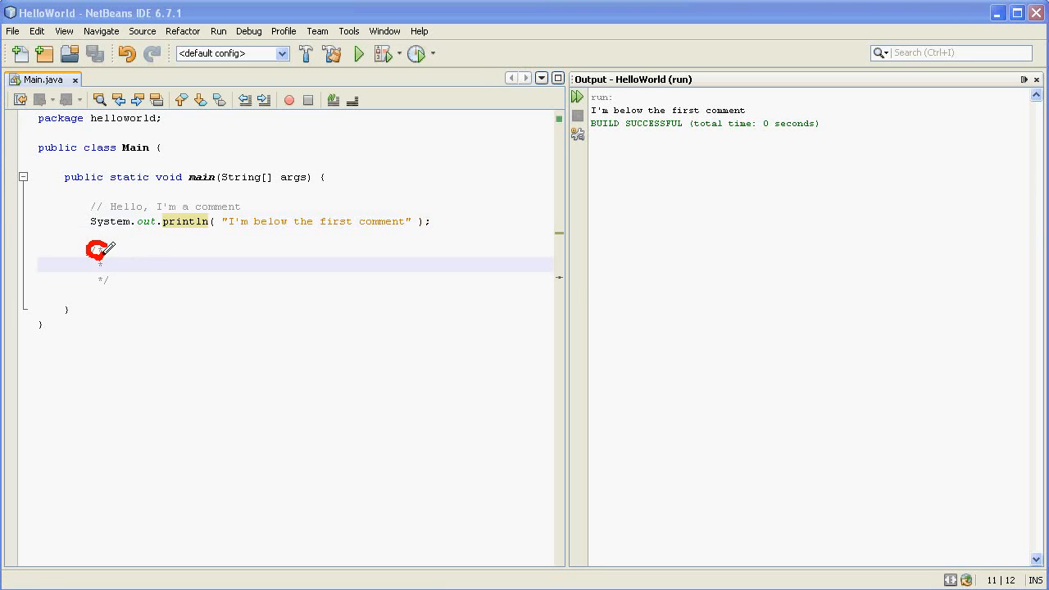
{"action": "mouse_move", "coordinate": [100, 279]}
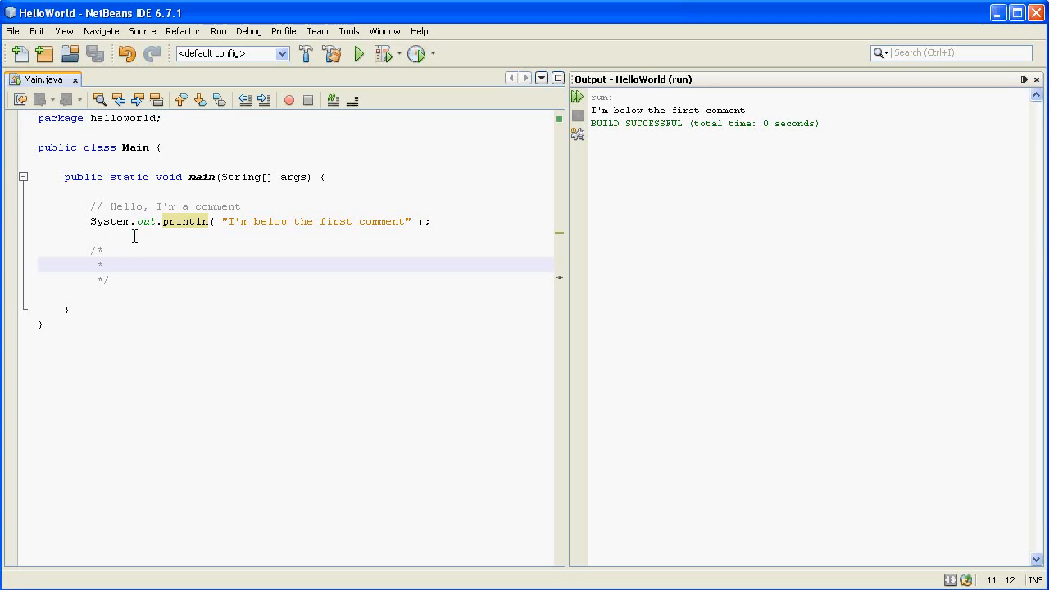
- Fill the block comment with the lines Hello, I'm another comment. and And another!
{"action": "key", "text": "enter"}
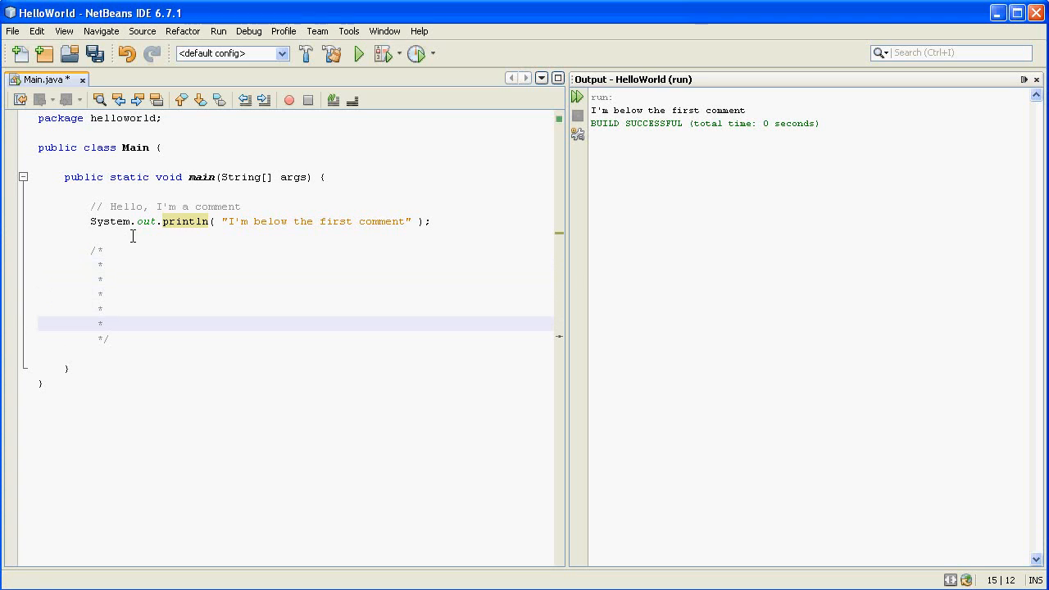
{"action": "mouse_move", "coordinate": [36, 281]}
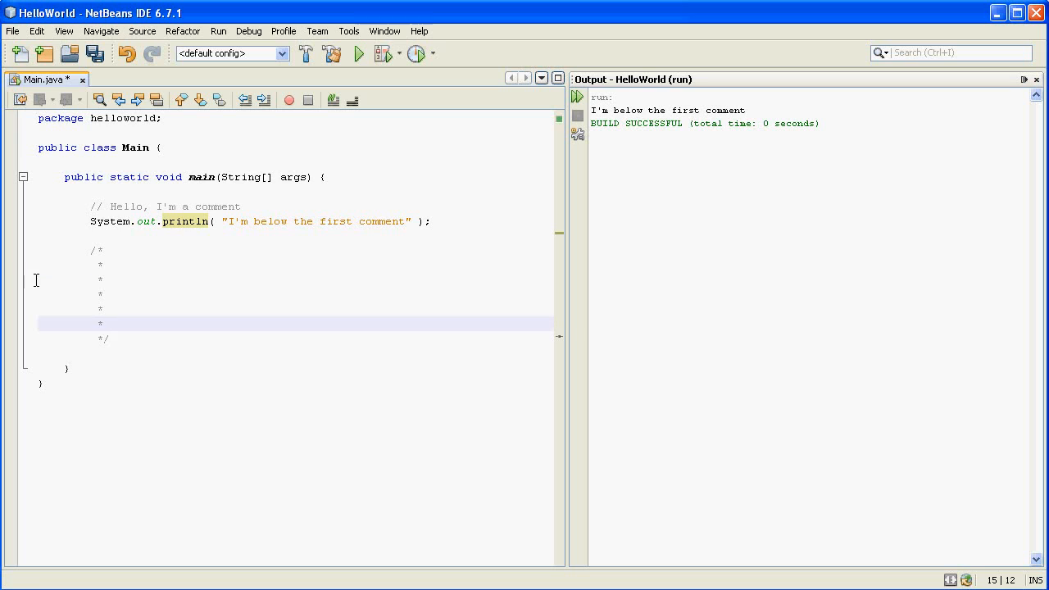
{"action": "left_click", "coordinate": [37, 279]}
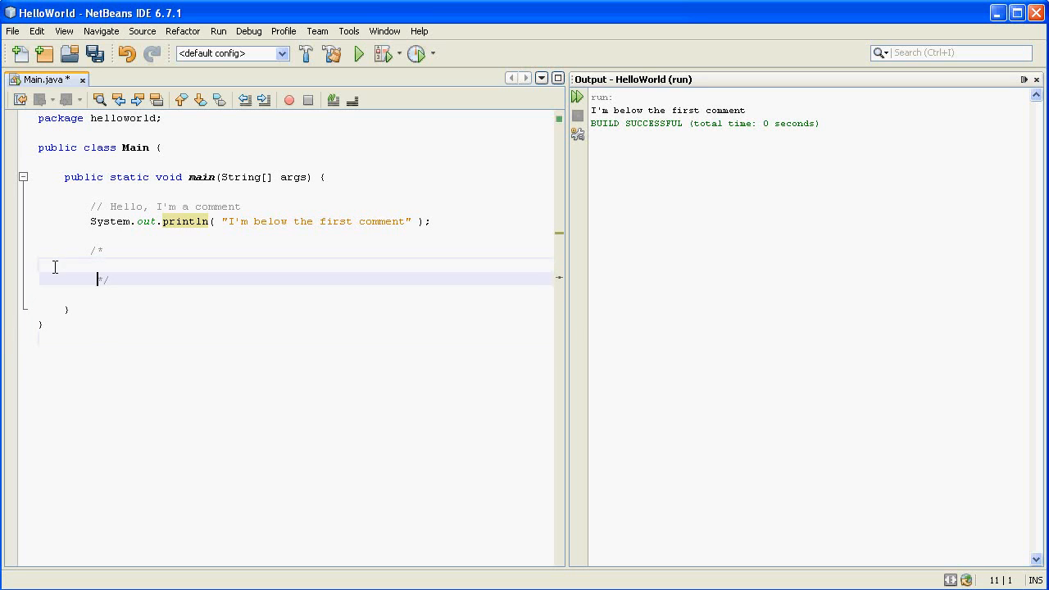
{"action": "key", "text": "enter"}
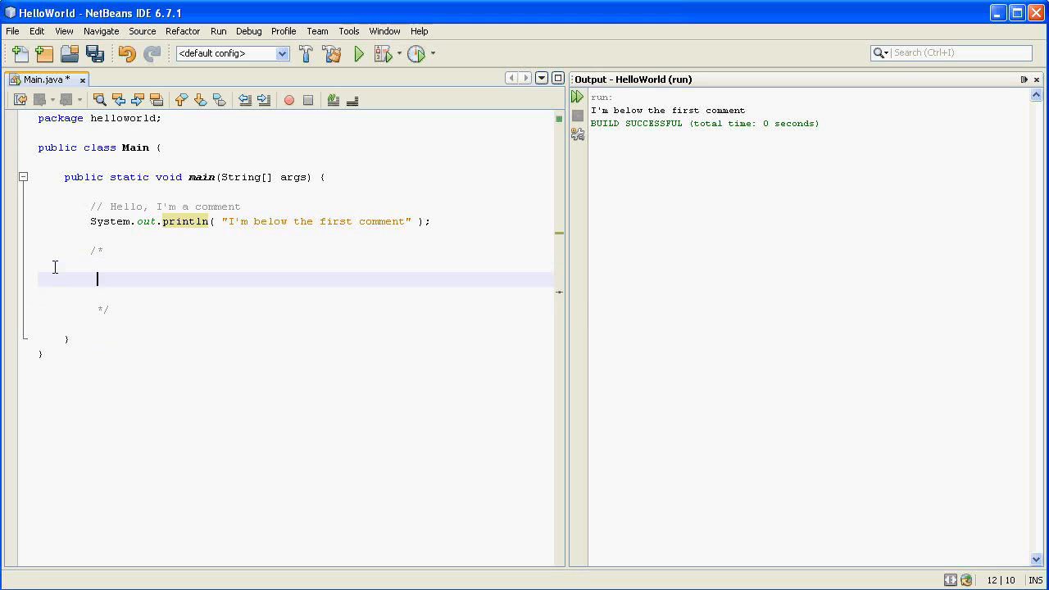
{"action": "type", "text": "Hello, I"}
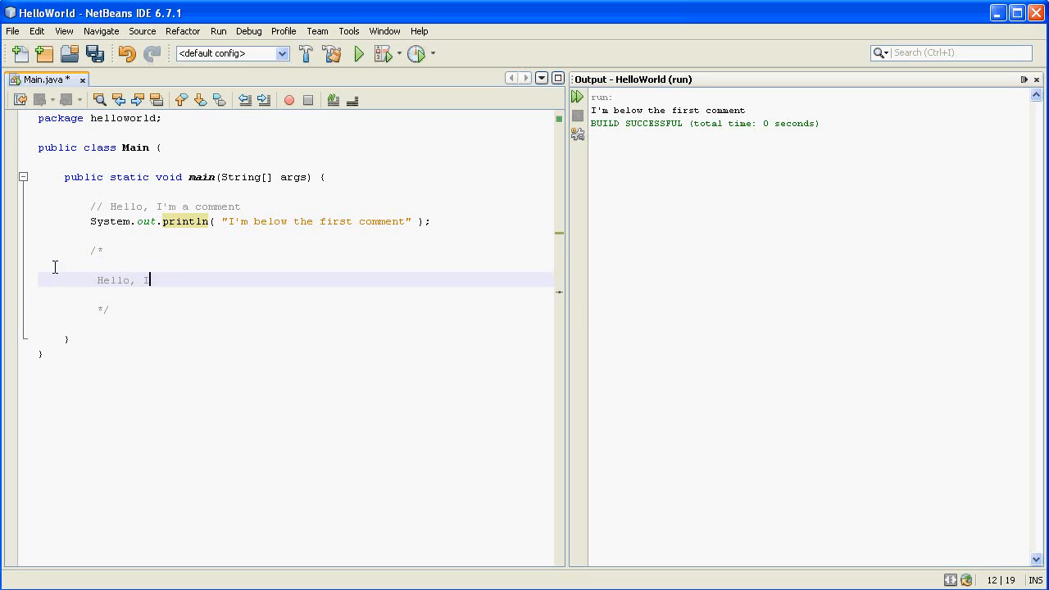
{"action": "type", "text": "'m ano"}
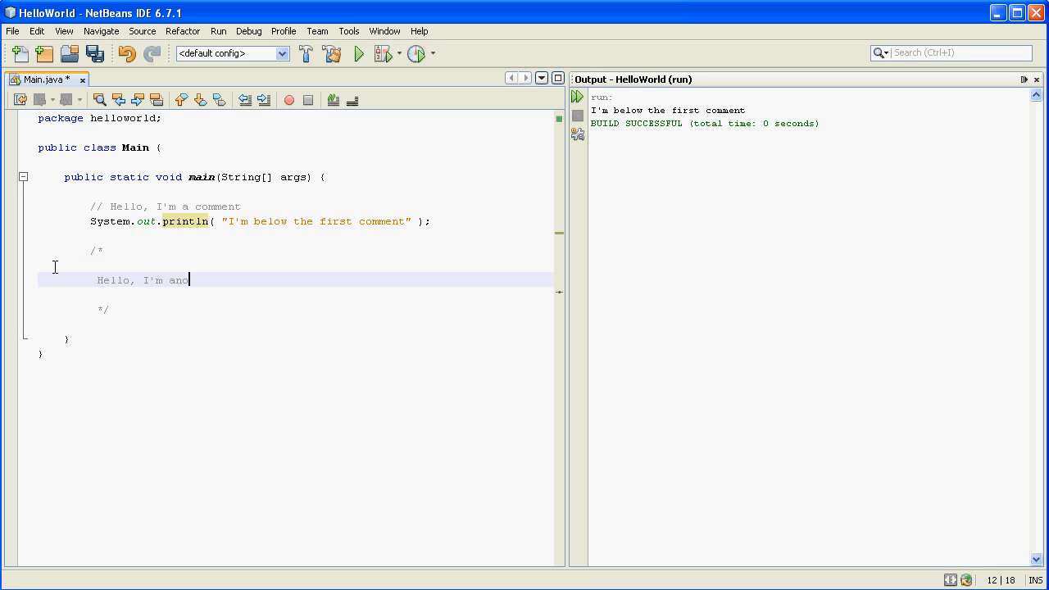
{"action": "type", "text": "ther comment."}
{"action": "type", "text": "on"}
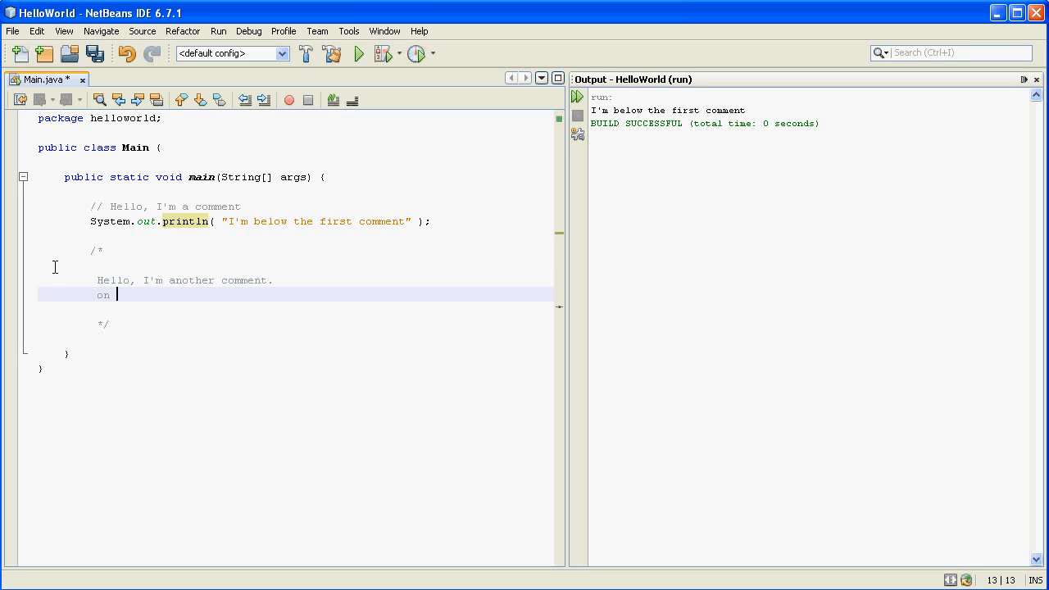
{"action": "type", "text": "And"}
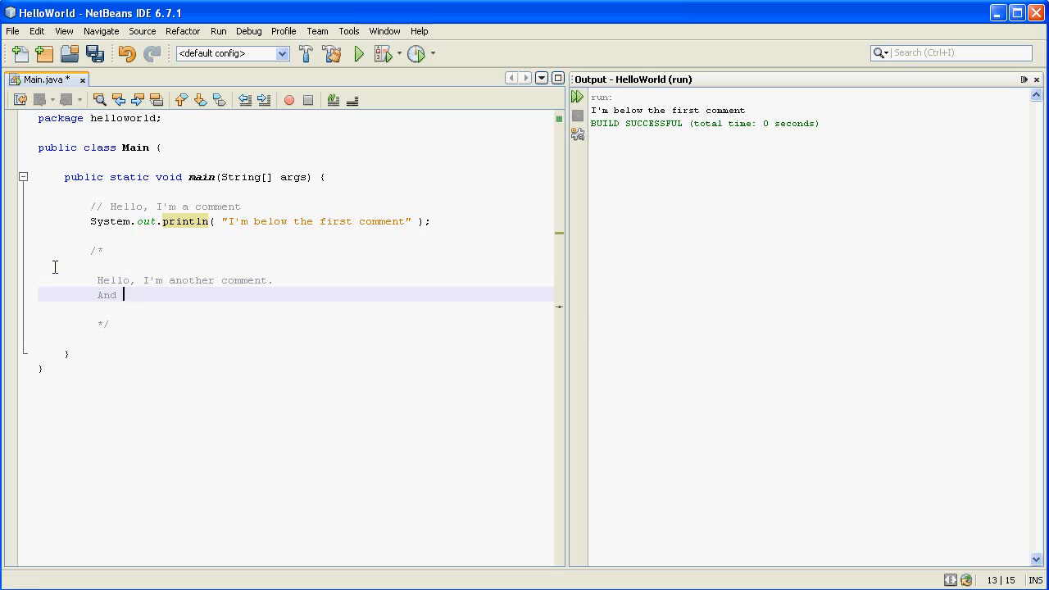
{"action": "type", "text": "another.!"}
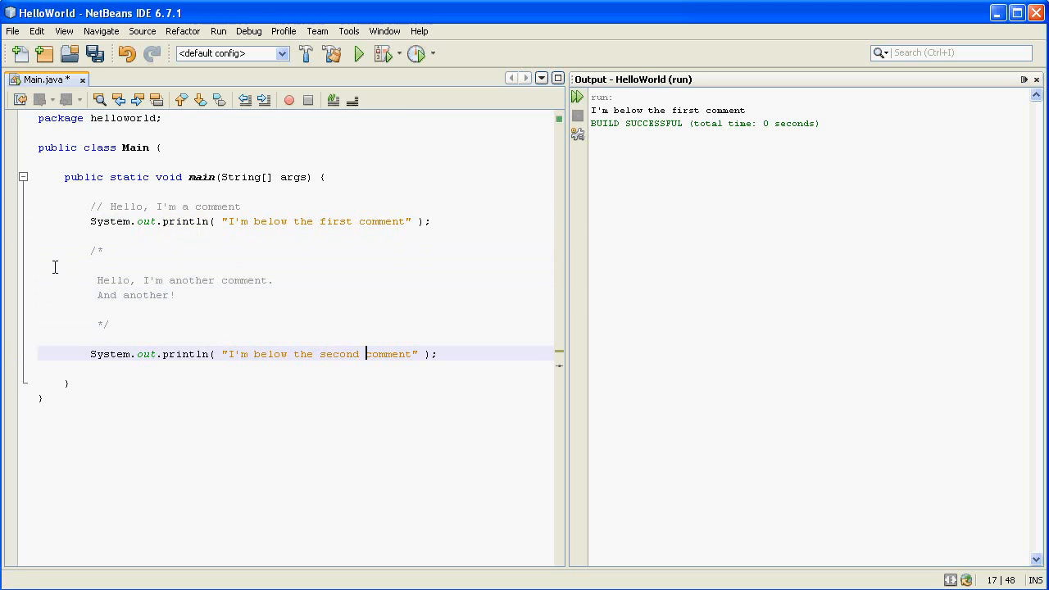
- Run the project so both lines print, then select the comment lines for deletion
{"action": "left_click", "coordinate": [358, 52]}
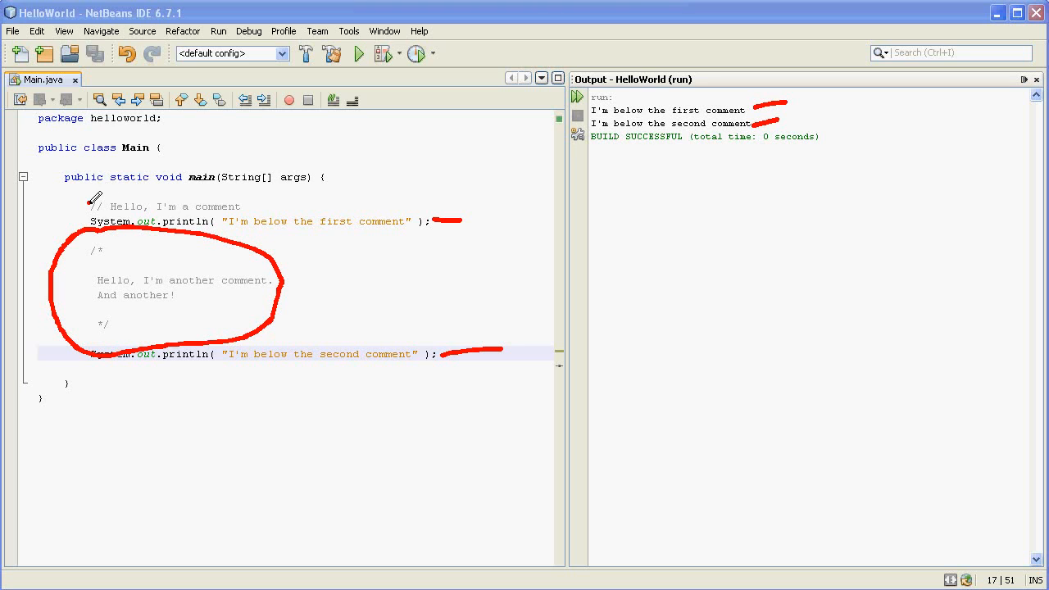
{"action": "left_click_drag", "start_coordinate": [90, 210], "coordinate": [229, 206]}
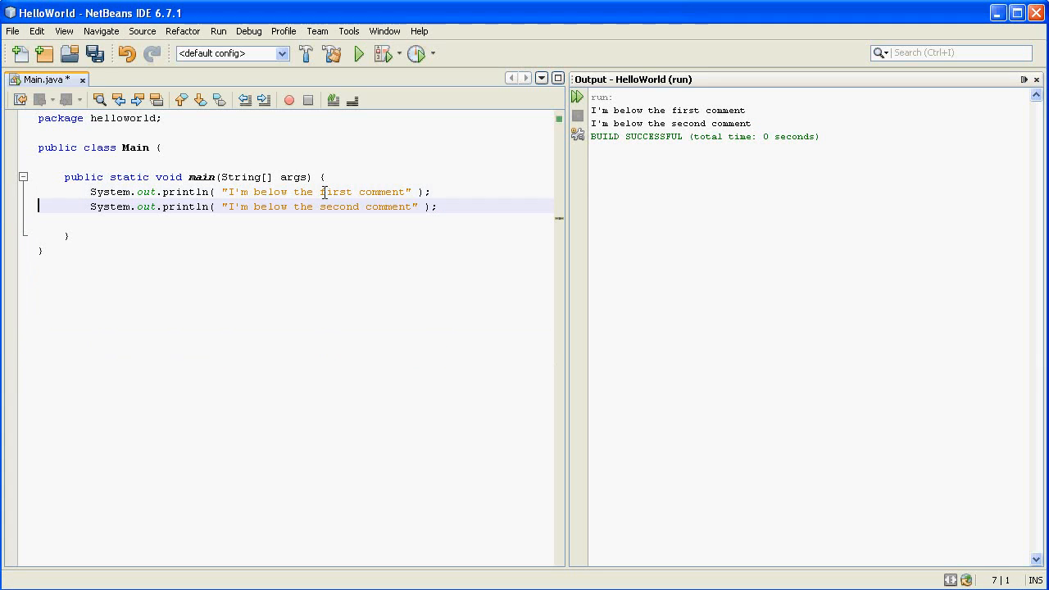
{"action": "left_click", "coordinate": [357, 52]}
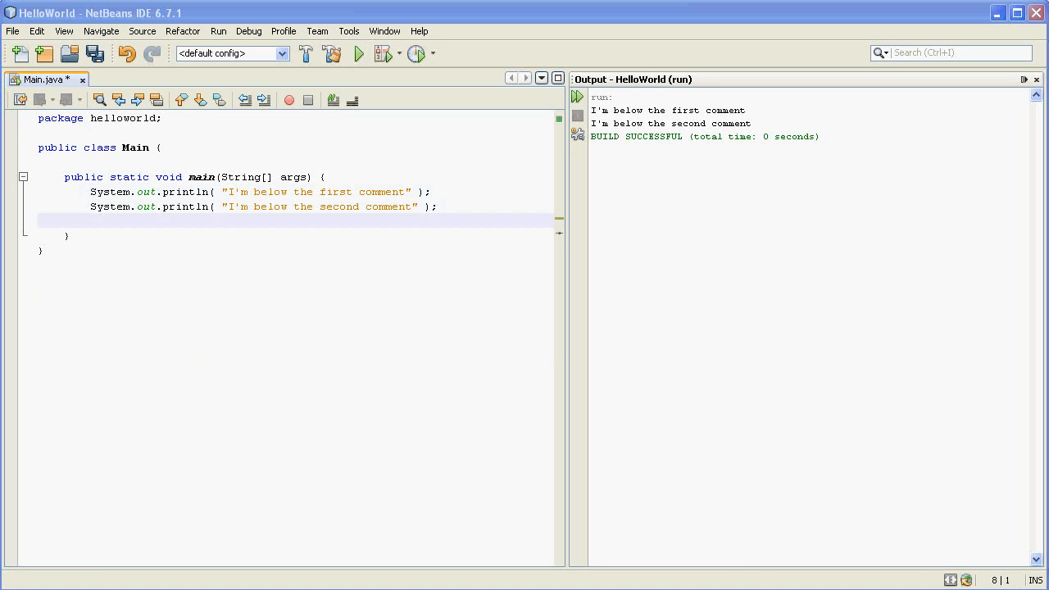
{"action": "left_click", "coordinate": [38, 219]}
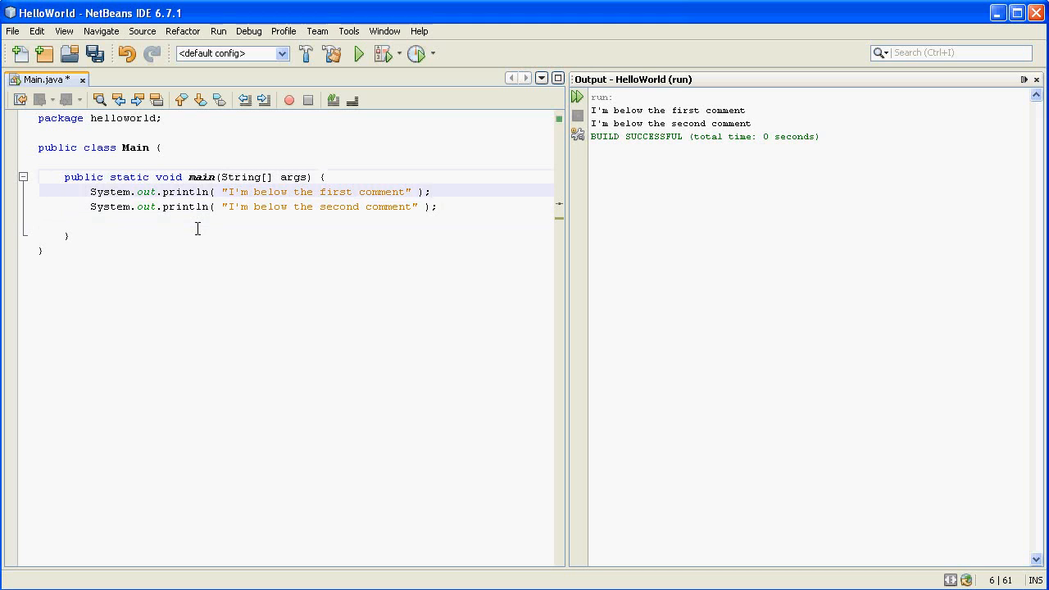
- Append the inline comment //println after the first println and rerun the project
{"action": "left_click", "coordinate": [436, 190]}
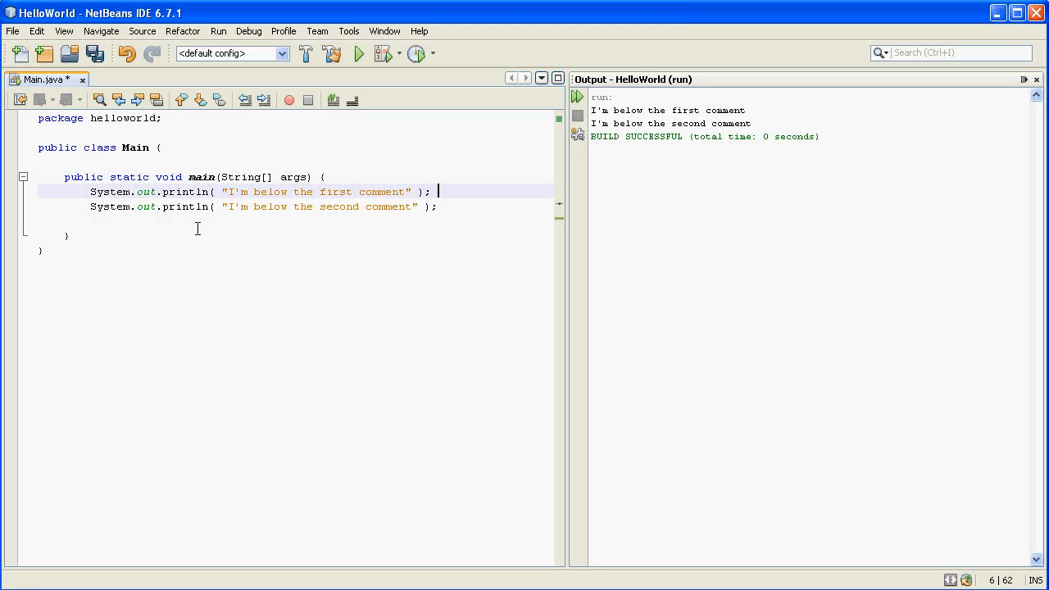
{"action": "type", "text": "//println"}
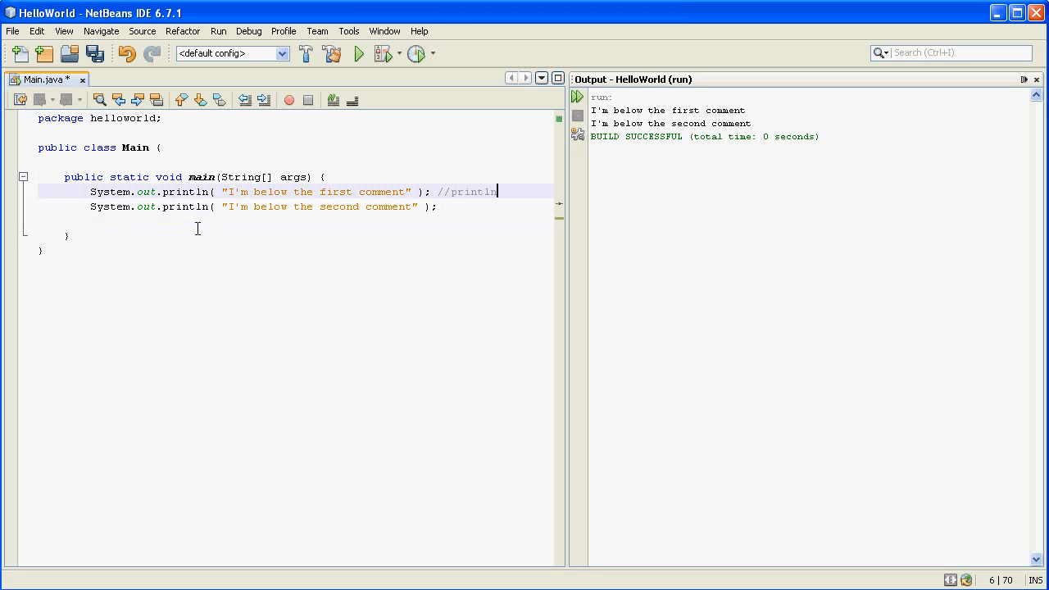
{"action": "type", "text": "n"}
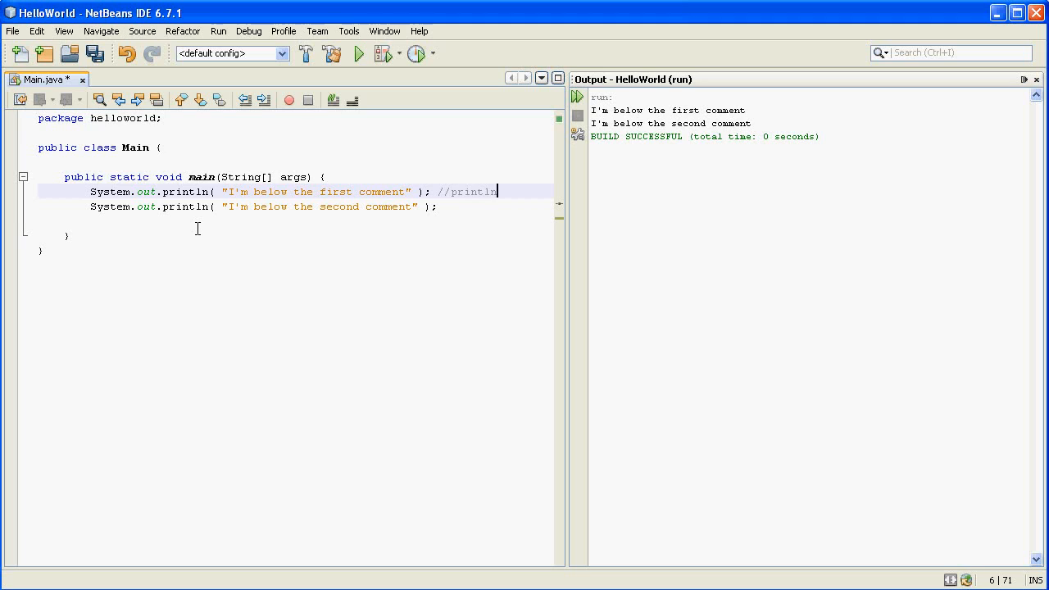
{"action": "mouse_move", "coordinate": [228, 208]}
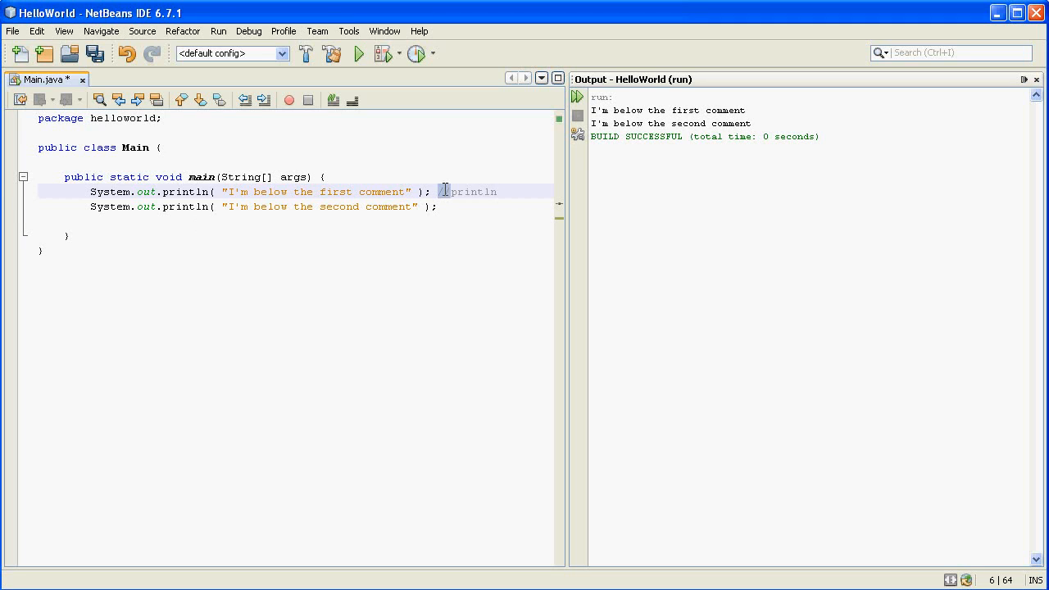
{"action": "type", "text": "//"}
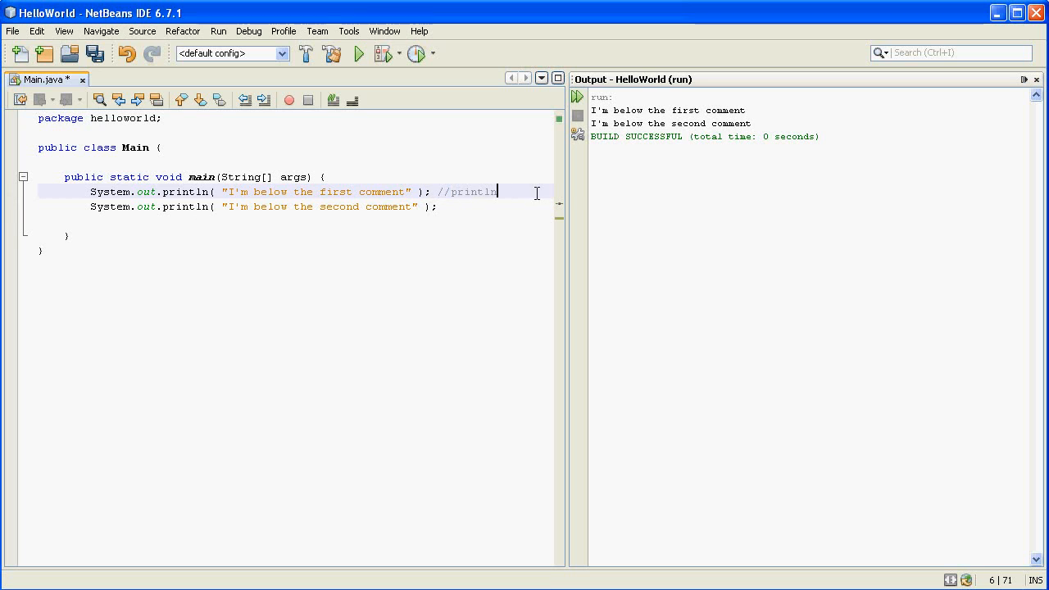
{"action": "left_click", "coordinate": [358, 53]}
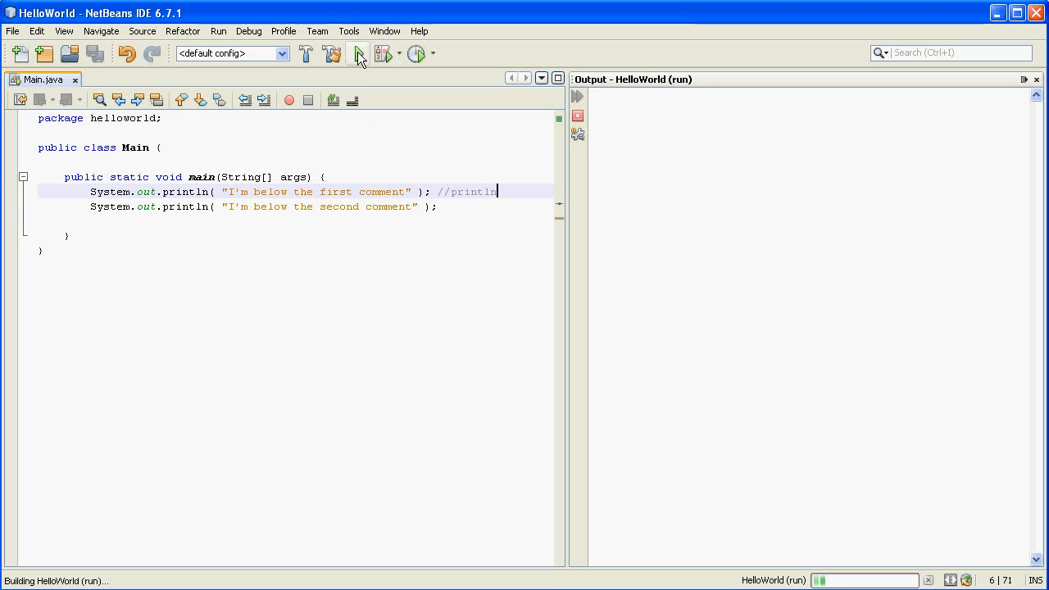
{"action": "left_click", "coordinate": [357, 53]}
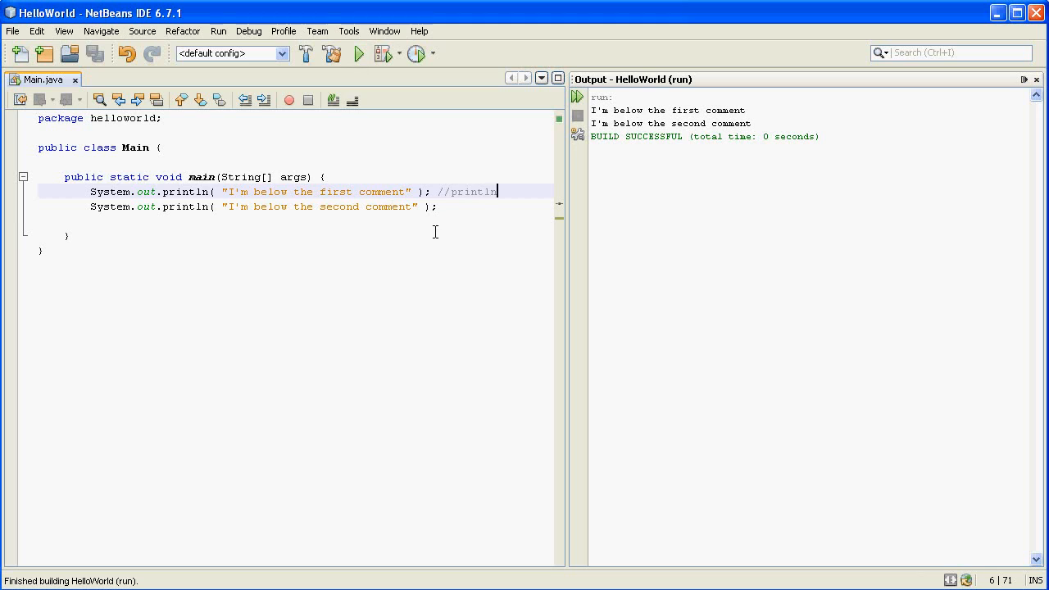
{"action": "mouse_move", "coordinate": [446, 238]}
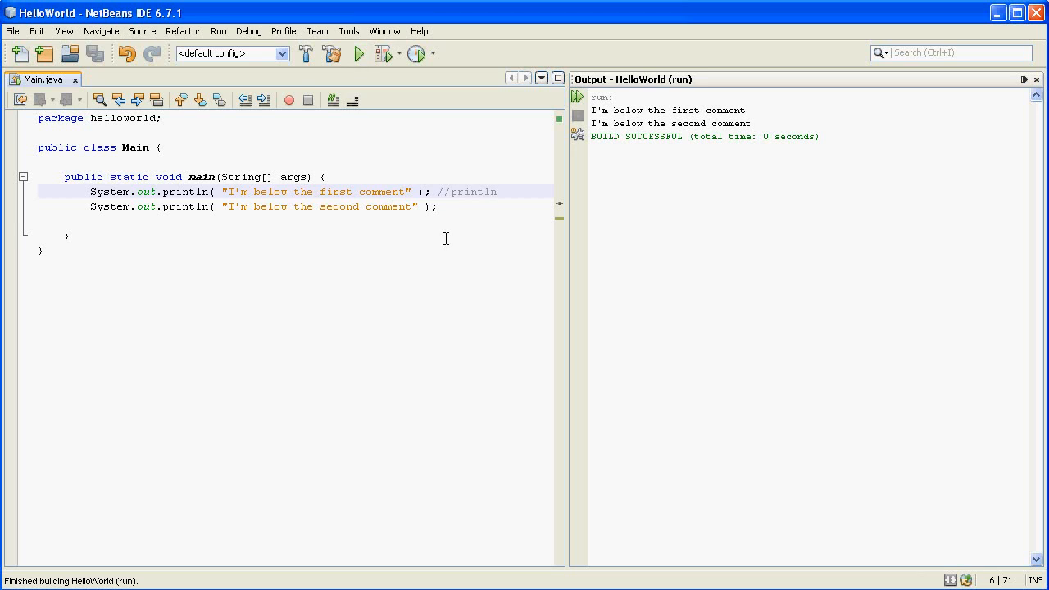
{"action": "mouse_move", "coordinate": [308, 161]}
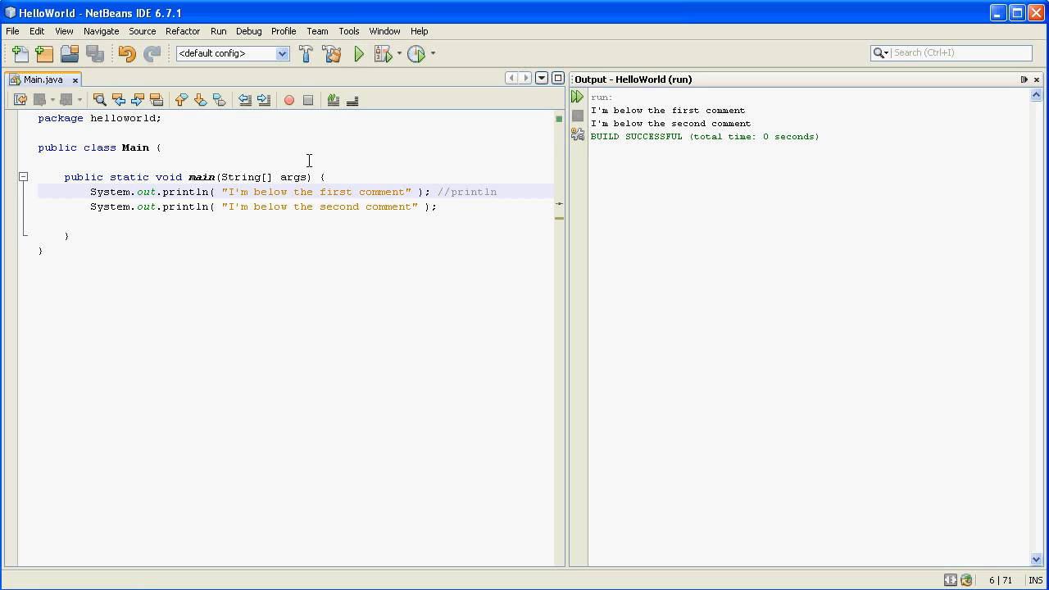